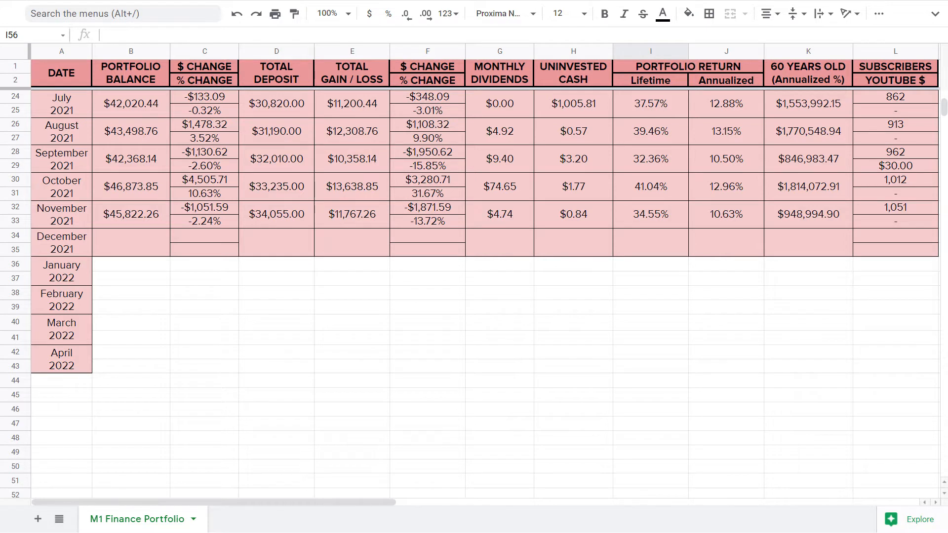
Enter December 2021's $47,503.75 balance and 3.67% change, then move to the deposit cell
click(62, 242)
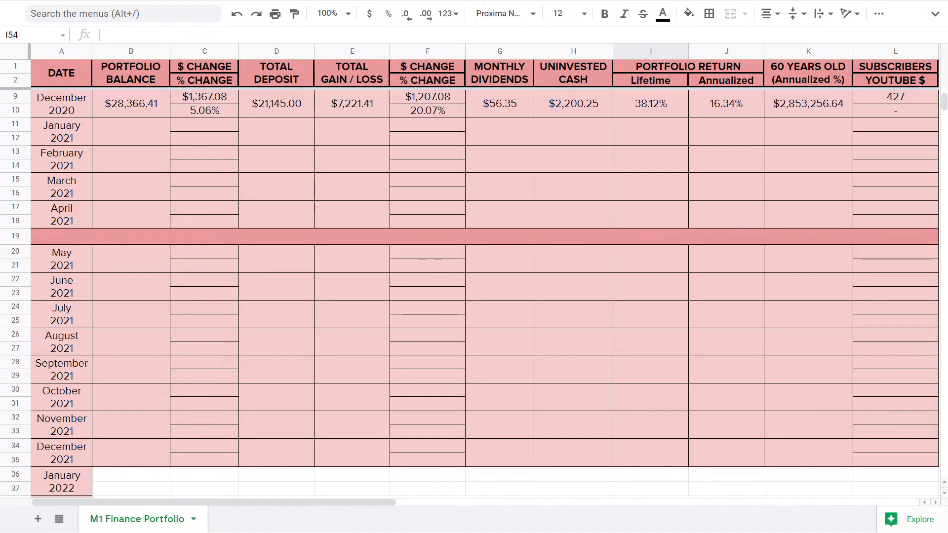
scroll(down, 3)
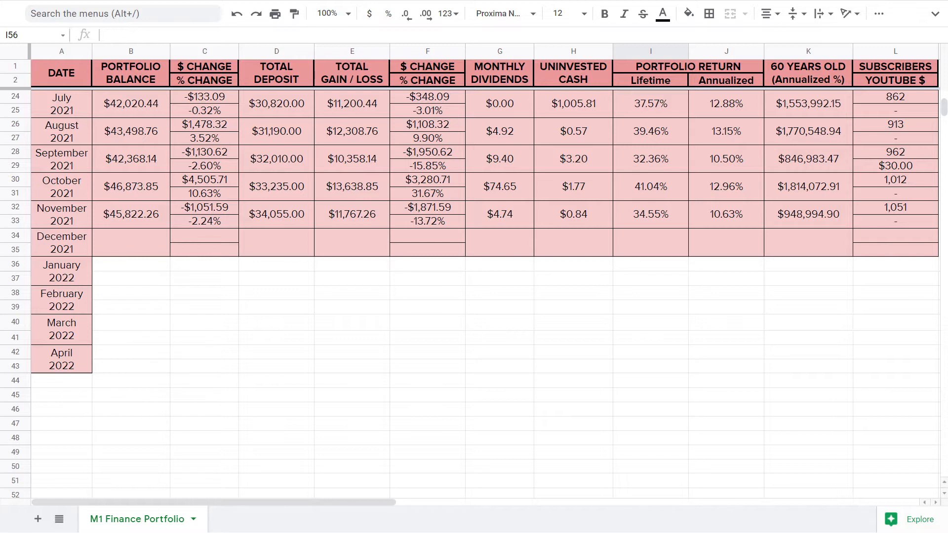
text($47,503.75)
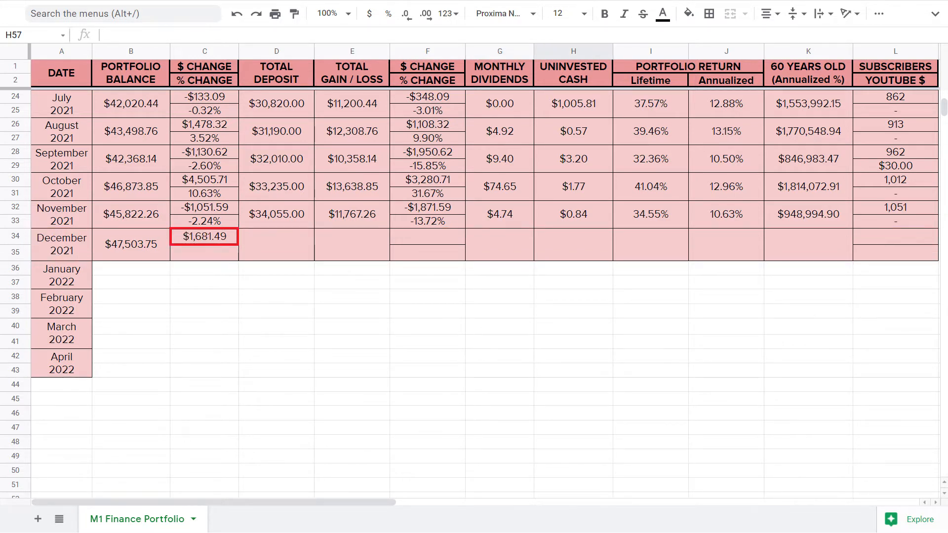
text(3.67%)
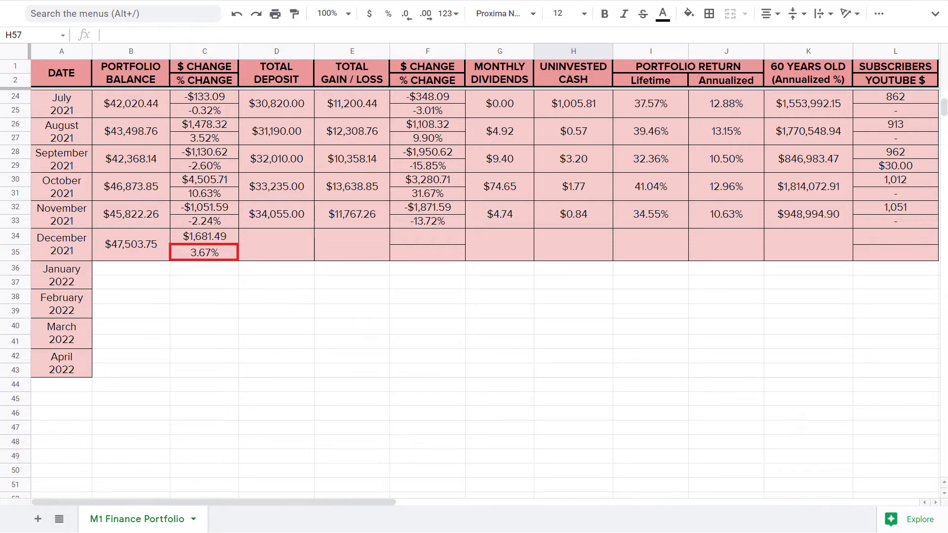
click(276, 102)
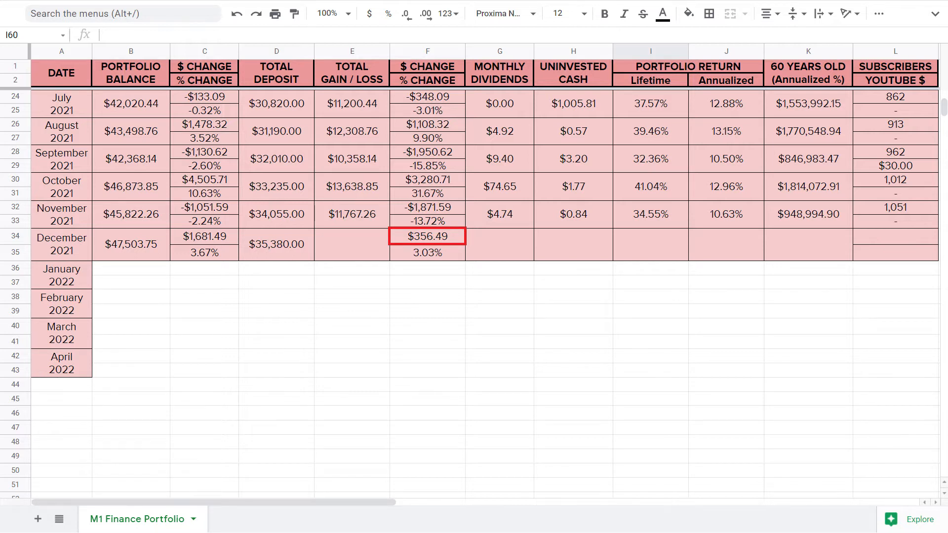
Select December 2021's total gain/loss cell to record gains, dividends and $9.67 cash
click(352, 244)
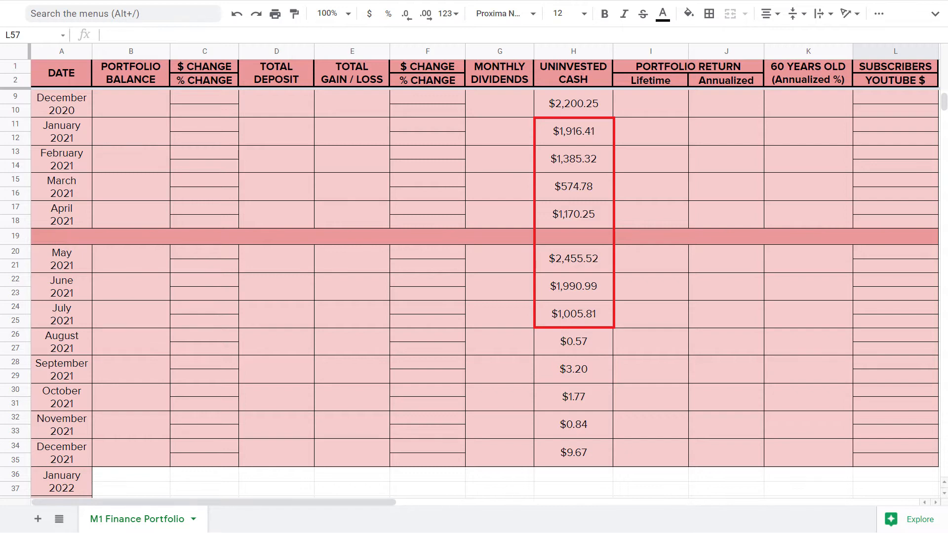
Enter December 2021's 34.28% lifetime and 10.28% annualized returns
scroll(down, 3)
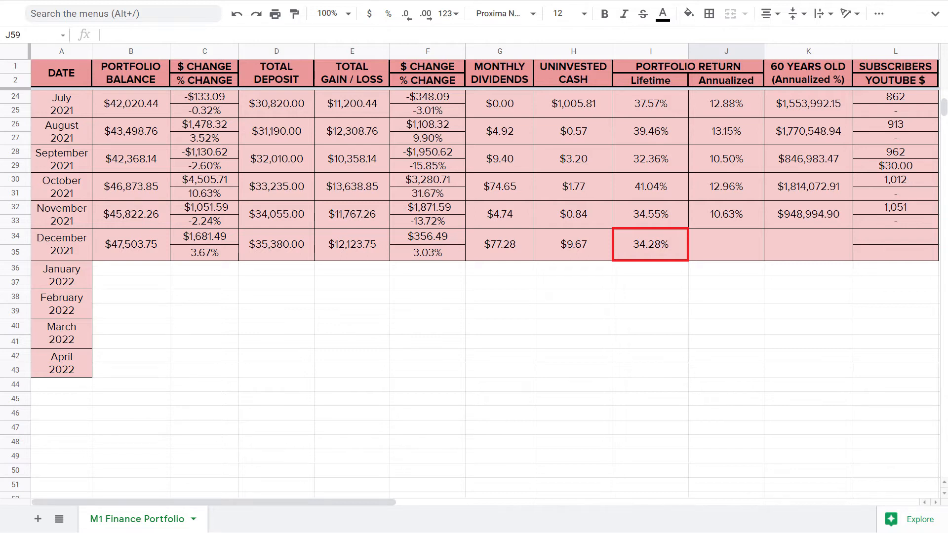
click(724, 245)
text(10.28)
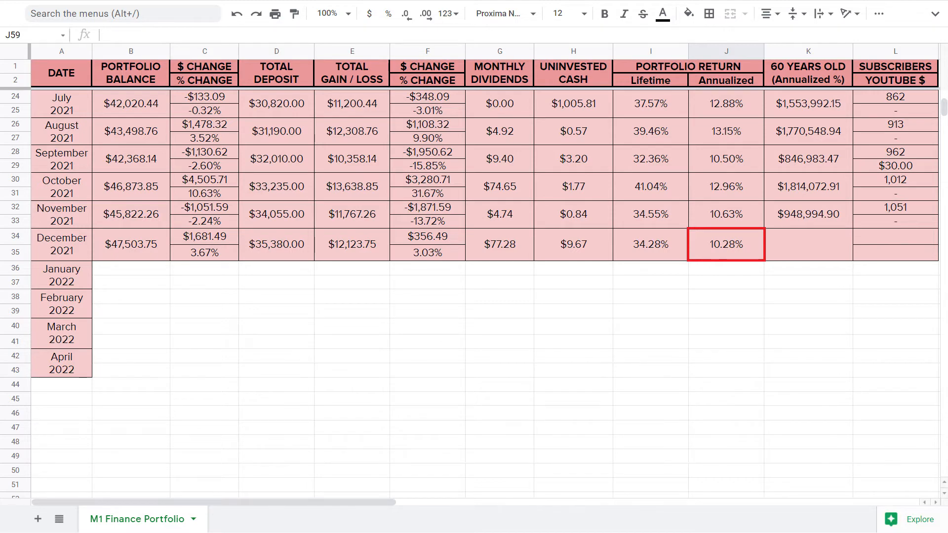
click(130, 244)
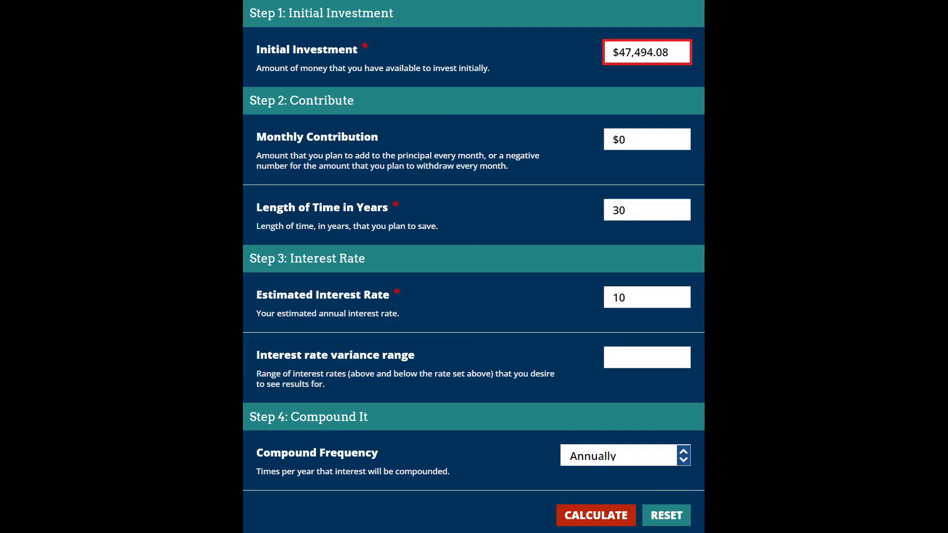
Calculate $47,494.08 compounding annually at 10% for 30 years with no contributions
click(595, 515)
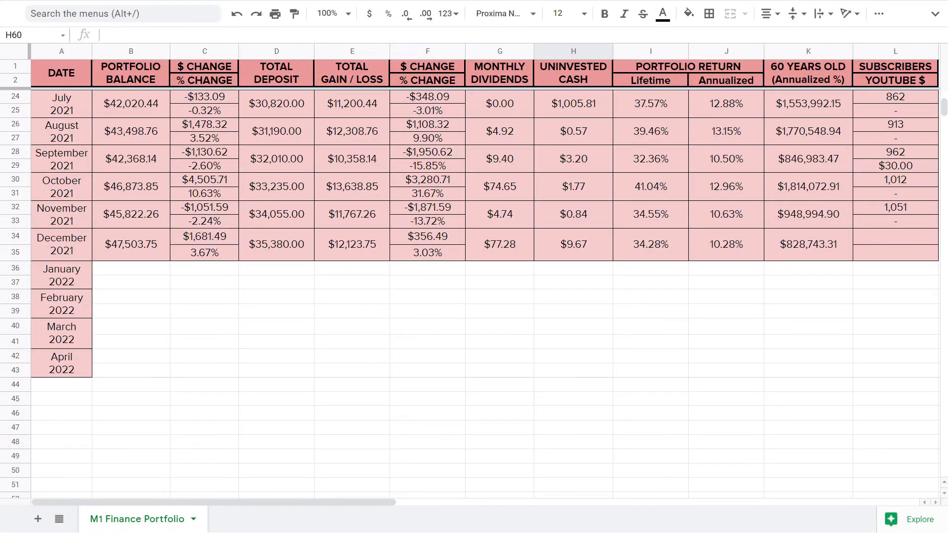
Record $828,743.31 as December 2021's projected value at age 60
click(894, 244)
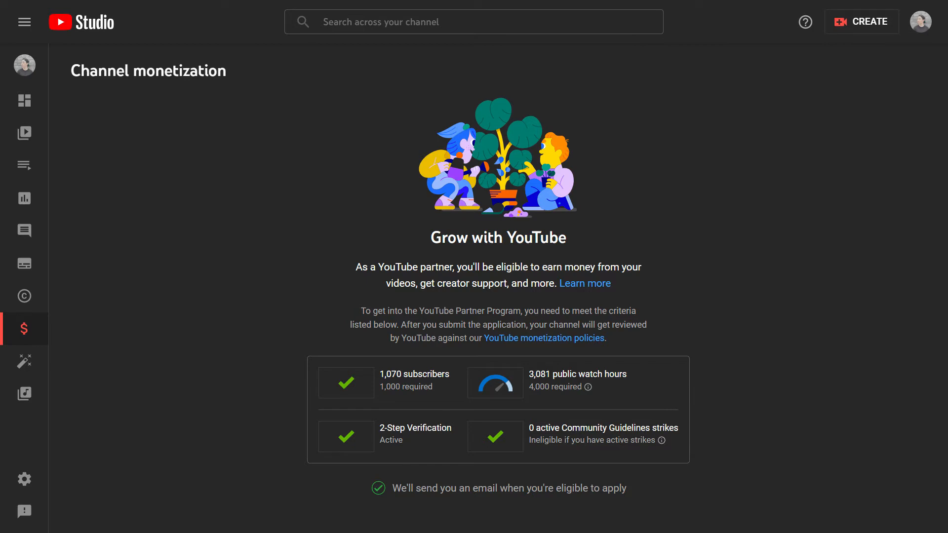
View YouTube Studio's monetization page showing 1,070 subscribers and 3,081 watch hours
scroll(down, 3)
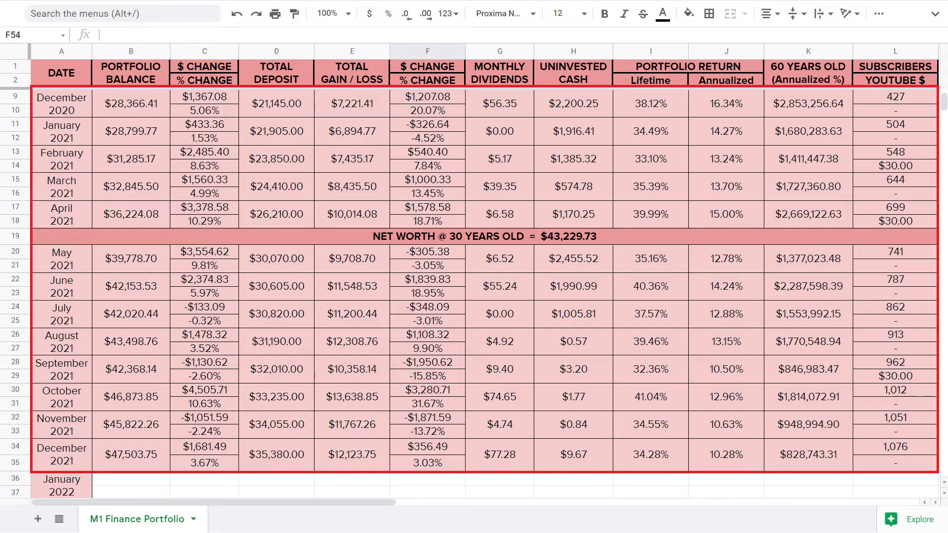
Look over rows 9–35 of the portfolio history and select the October 2021 row
click(130, 103)
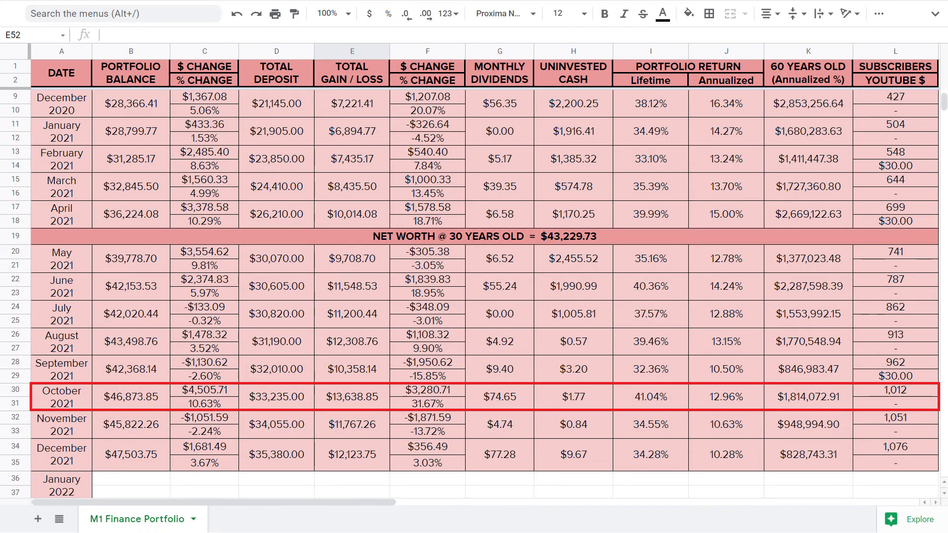
click(651, 396)
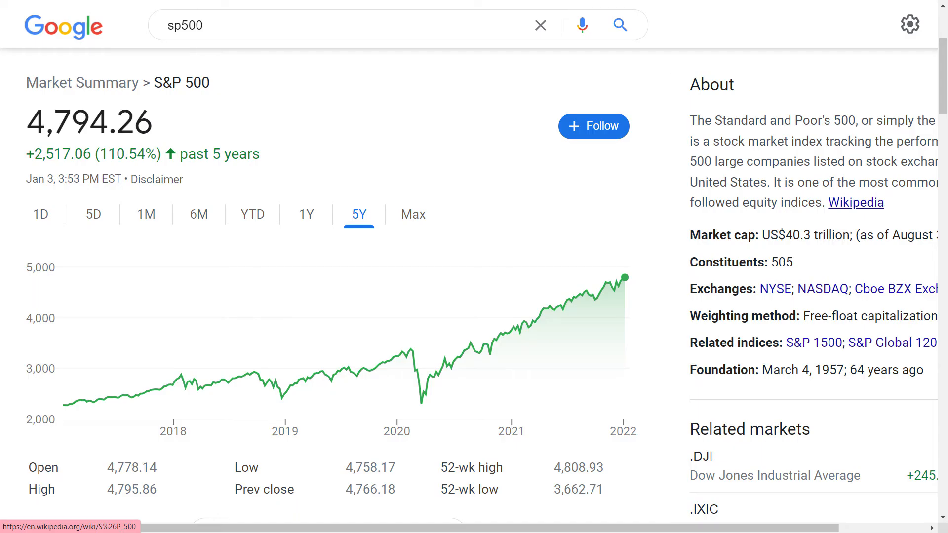
mouse_move(250, 374)
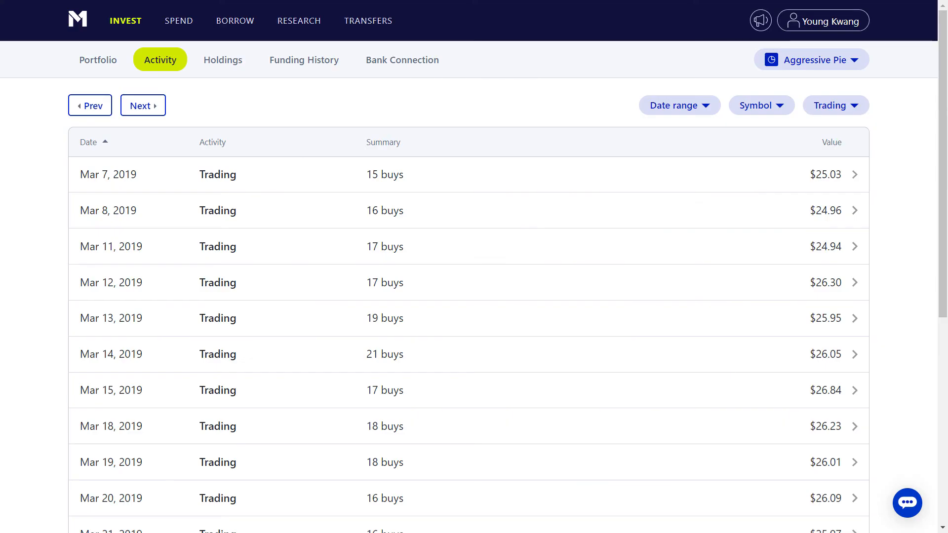
View the S&P 500's five-year chart showing 4,794.26, up 110.54%
click(222, 59)
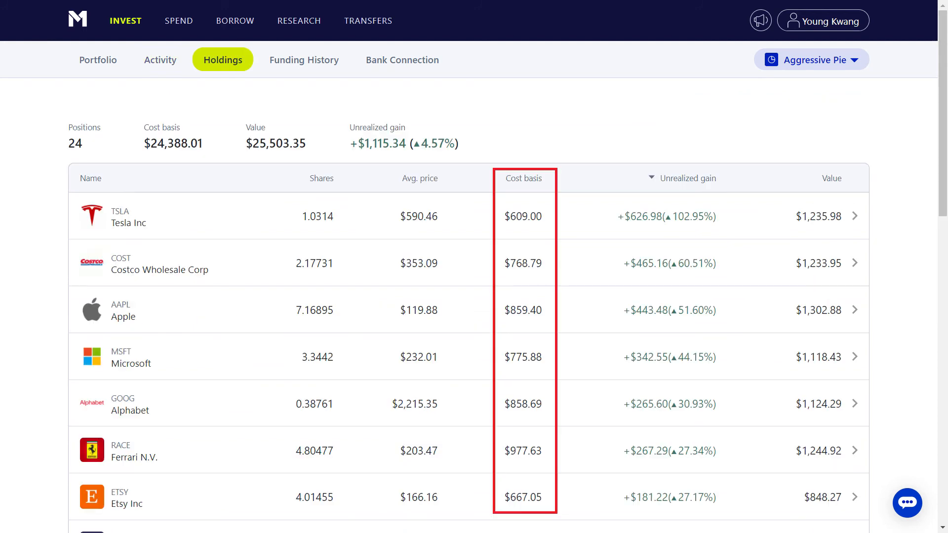